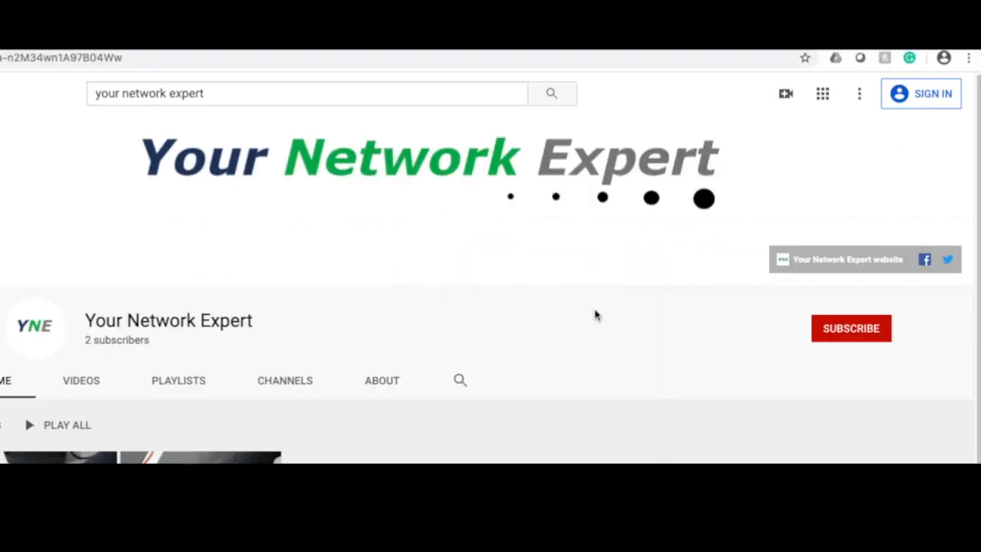
mouse_move(842, 340)
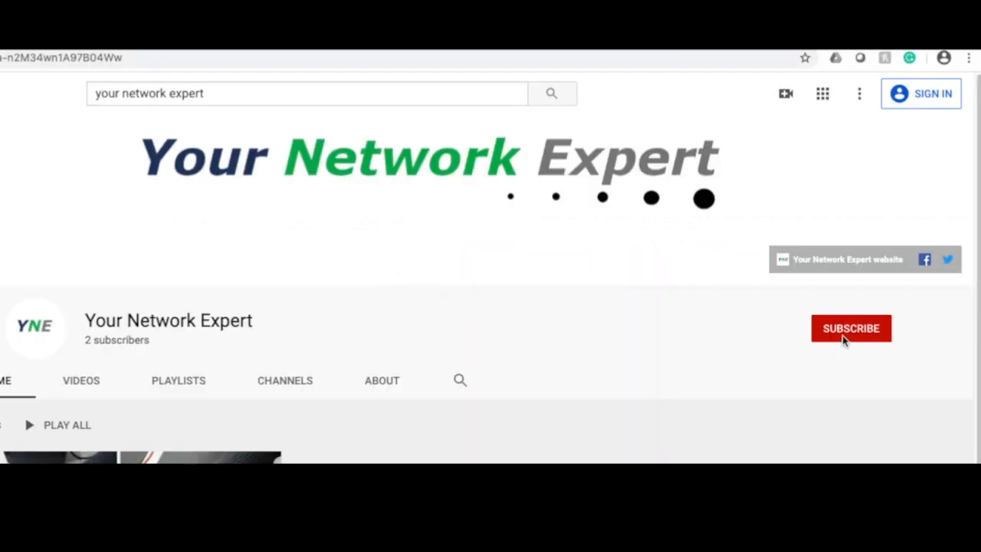